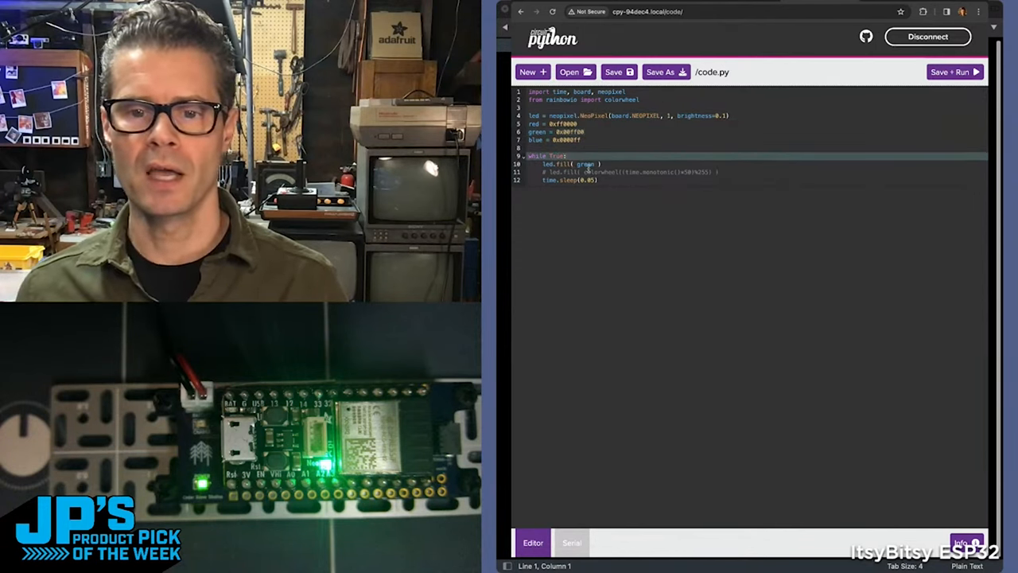
pyautogui.write('red')
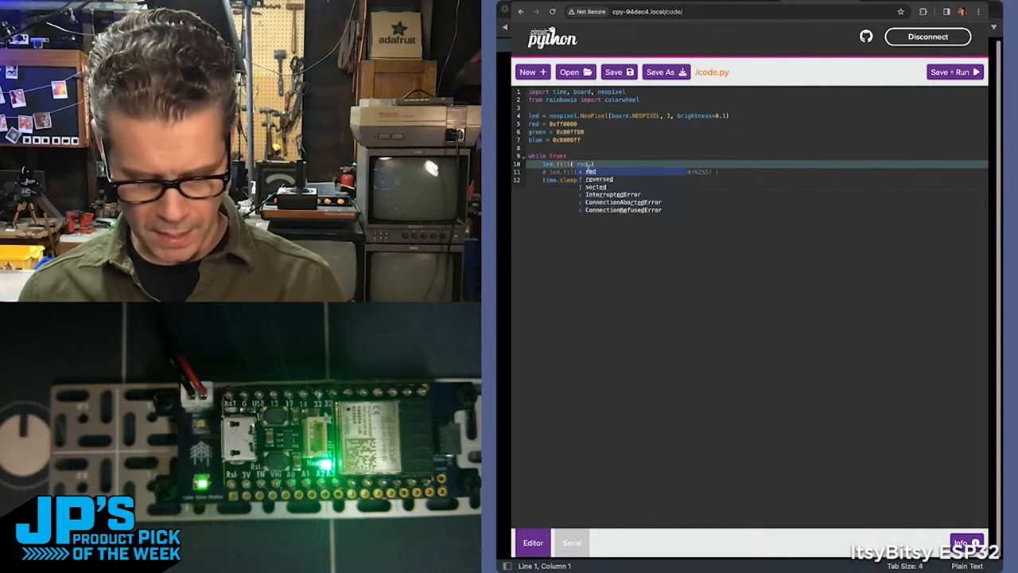